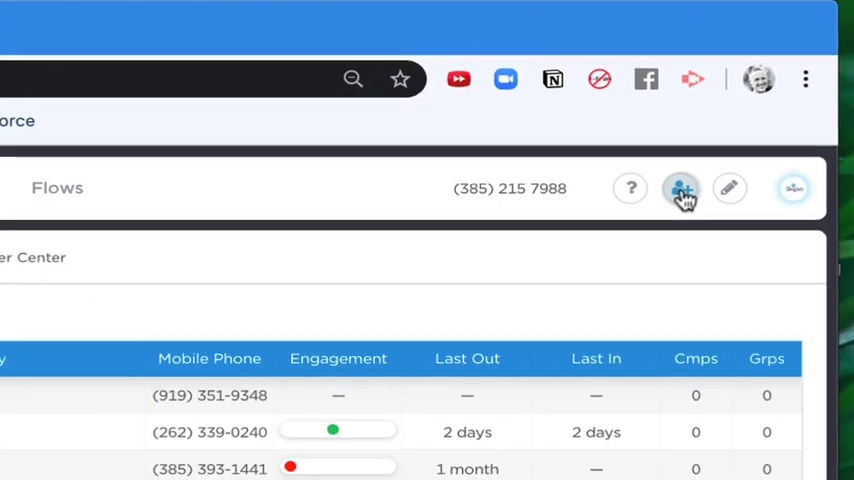
Start a contact import from the header icon and bring up the CSV file picker.
{"action": "left_click", "coordinate": [681, 188]}
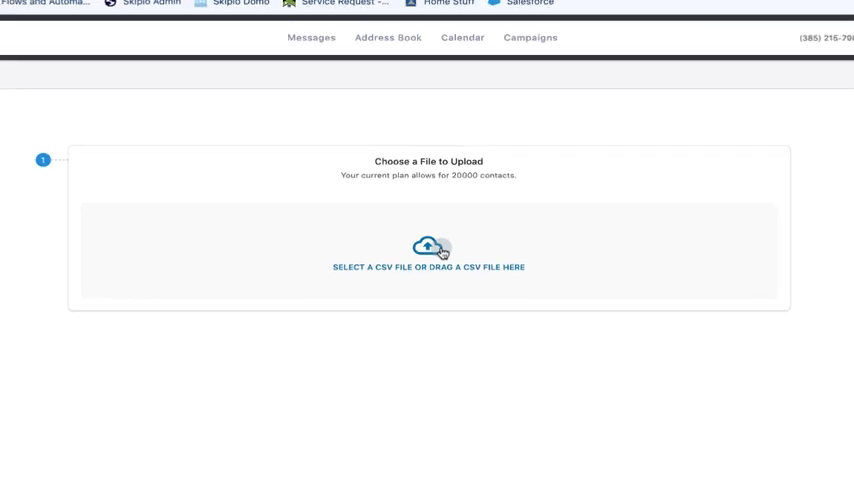
{"action": "left_click", "coordinate": [428, 255]}
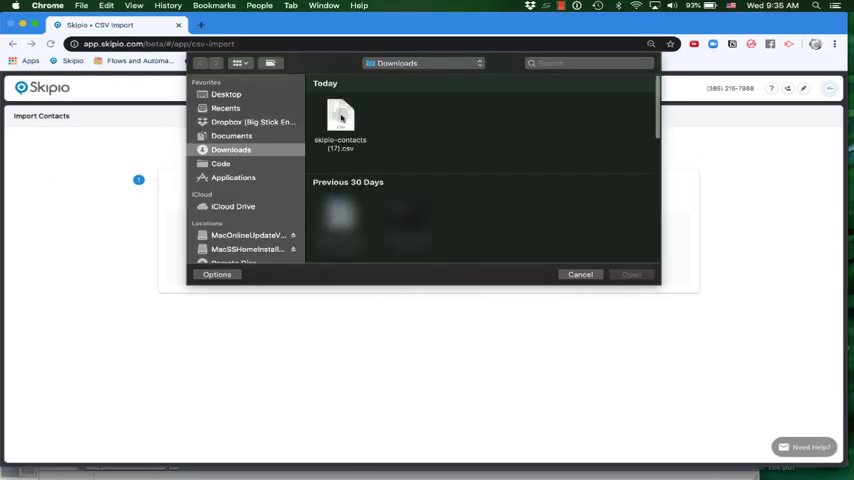
Upload skipio-contacts (17).csv, include its Birth Day column, and map it to Birthday.
{"action": "left_click", "coordinate": [580, 274]}
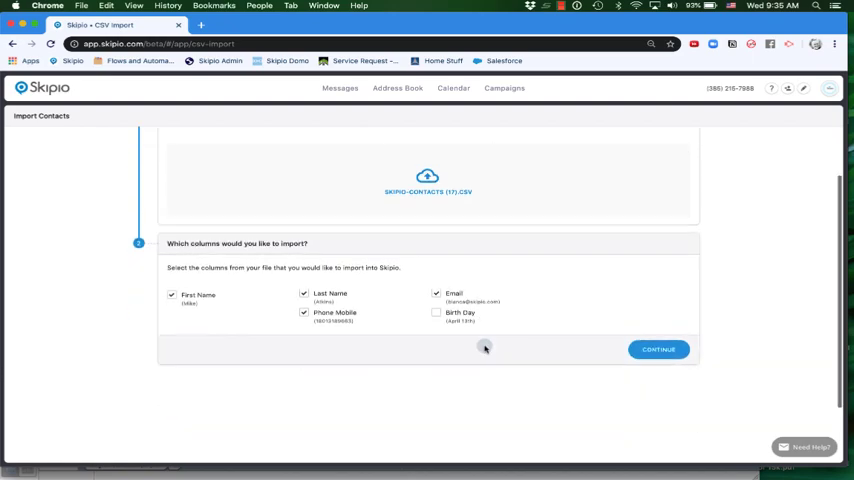
{"action": "left_click", "coordinate": [436, 312]}
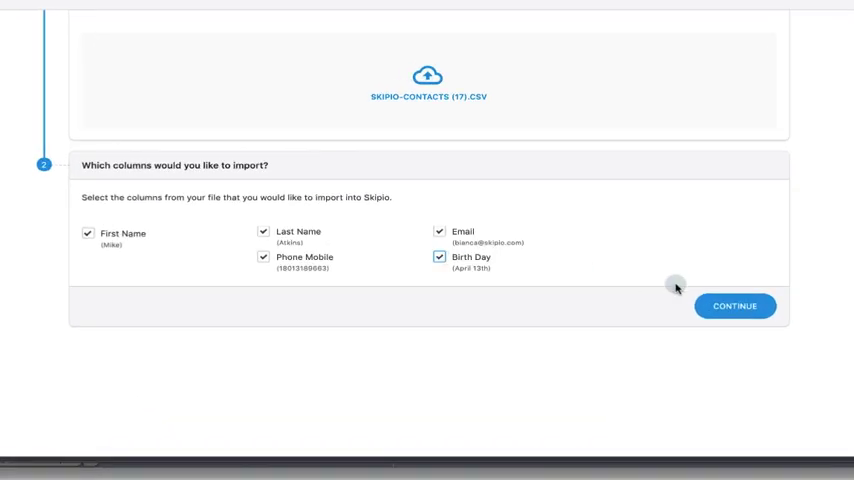
{"action": "left_click", "coordinate": [735, 306]}
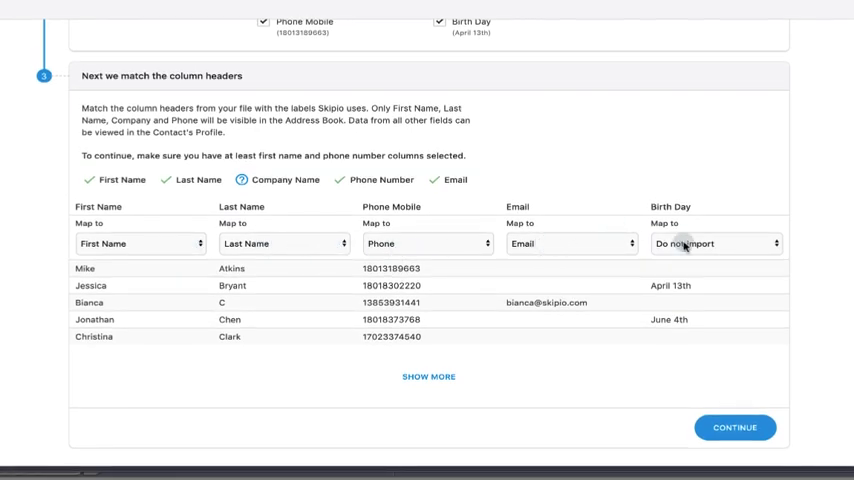
{"action": "left_click", "coordinate": [715, 243]}
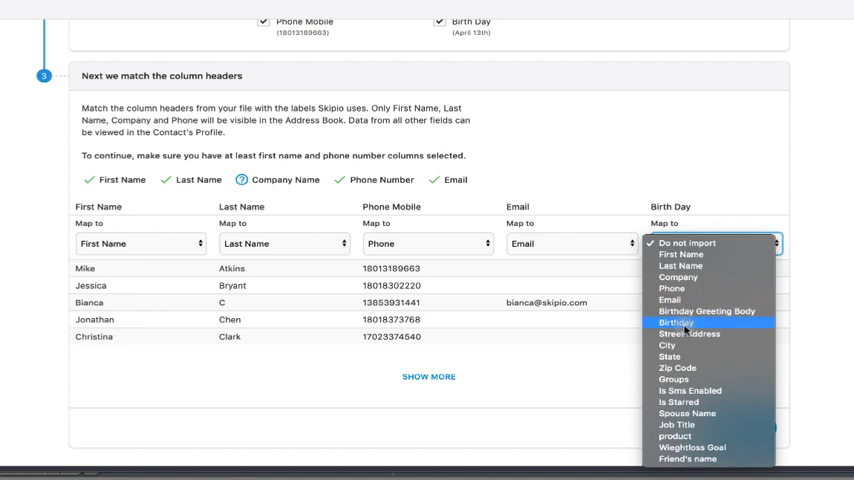
{"action": "left_click", "coordinate": [676, 322]}
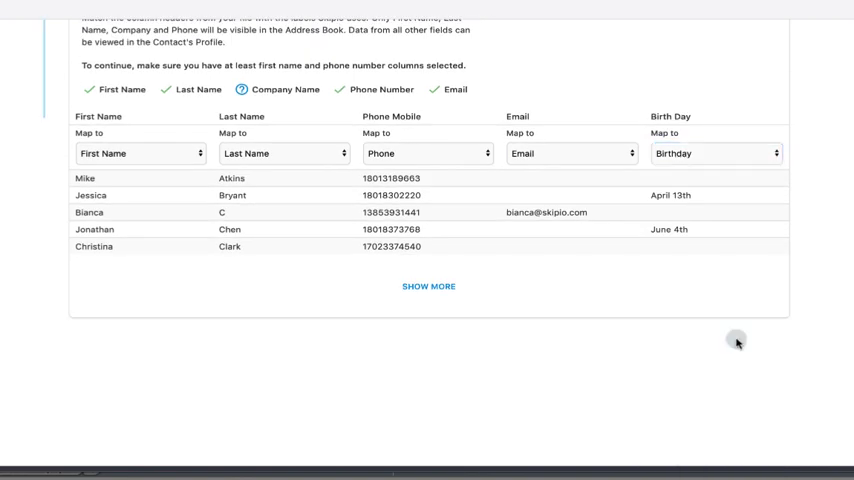
{"action": "scroll", "scroll_direction": "down", "scroll_amount": 3}
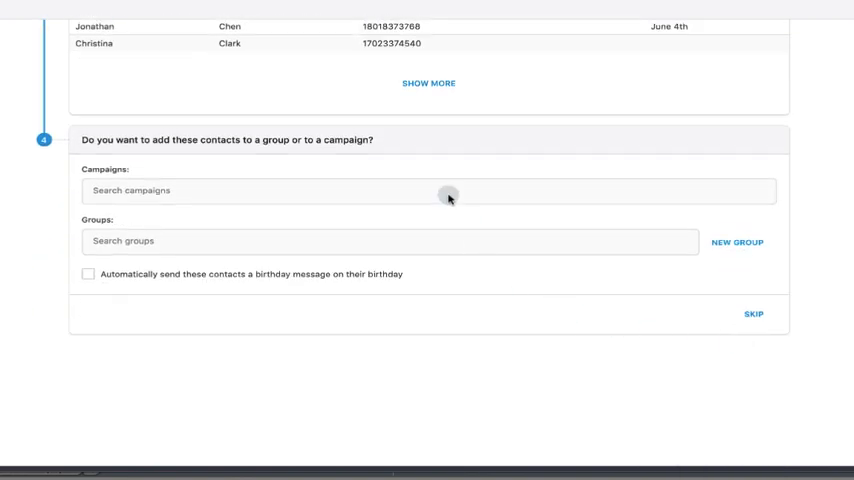
Create the new group 'Awesome People!' with automatic birthday messages enabled.
{"action": "left_click", "coordinate": [737, 242]}
{"action": "type", "text": "Awesome People!"}
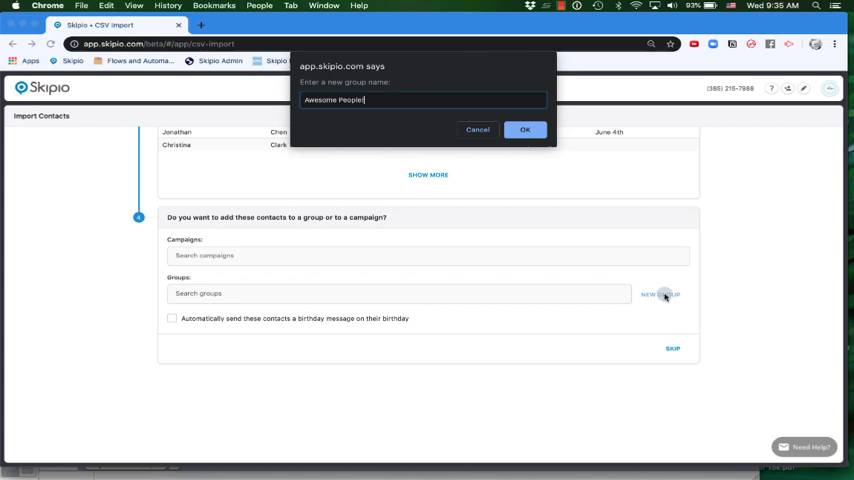
{"action": "left_click", "coordinate": [525, 130]}
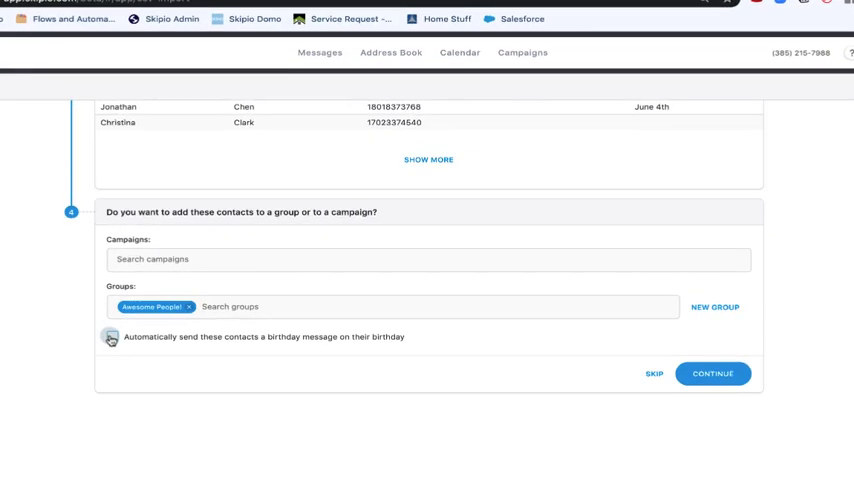
{"action": "left_click", "coordinate": [111, 336]}
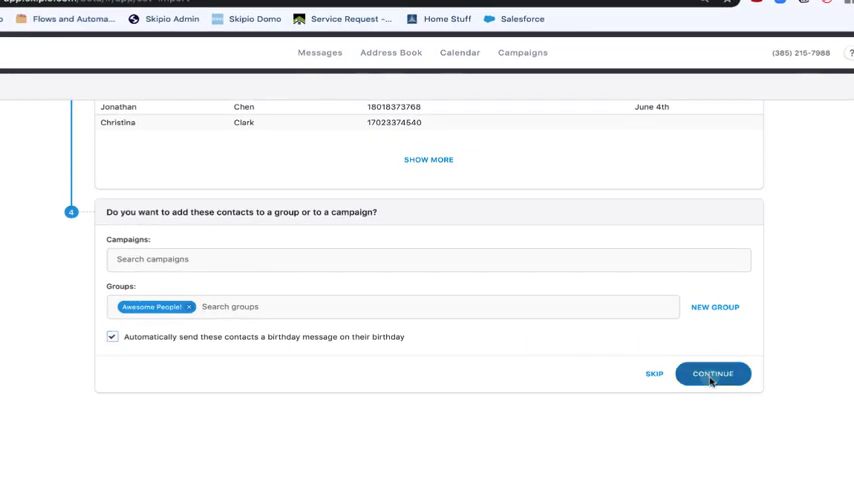
{"action": "left_click", "coordinate": [712, 373]}
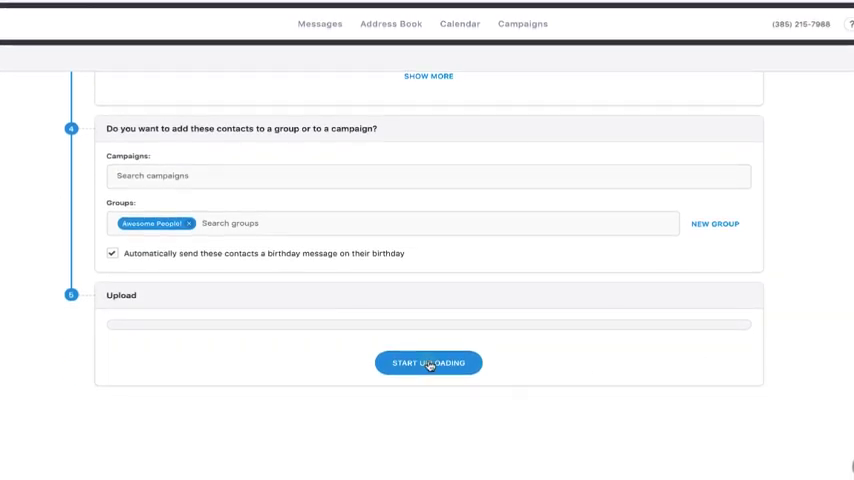
Upload all 21 contacts and view them in the Address Book.
{"action": "left_click", "coordinate": [428, 362]}
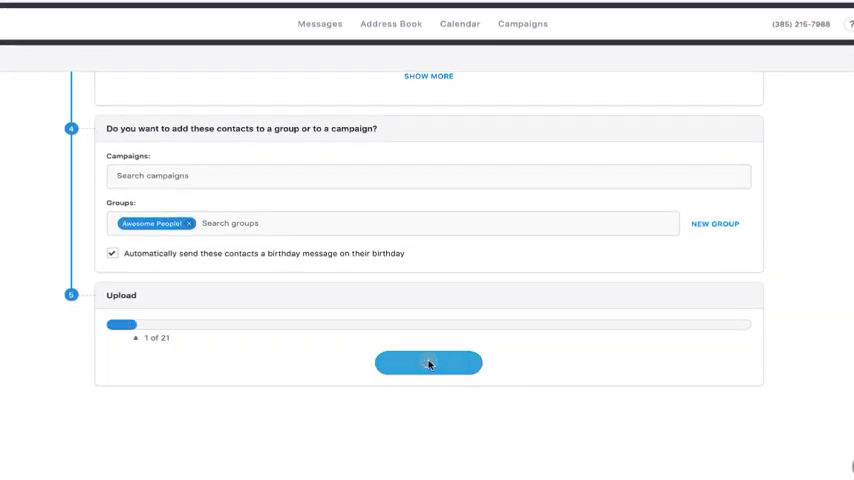
{"action": "left_click", "coordinate": [428, 362]}
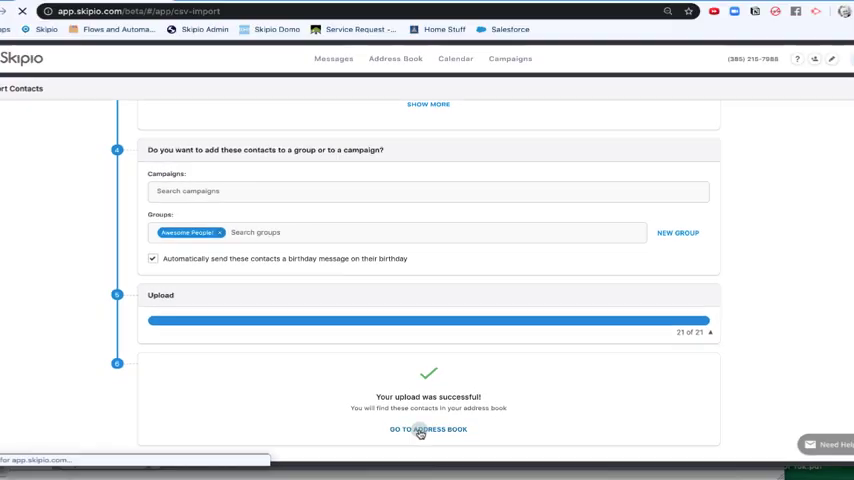
{"action": "left_click", "coordinate": [427, 429]}
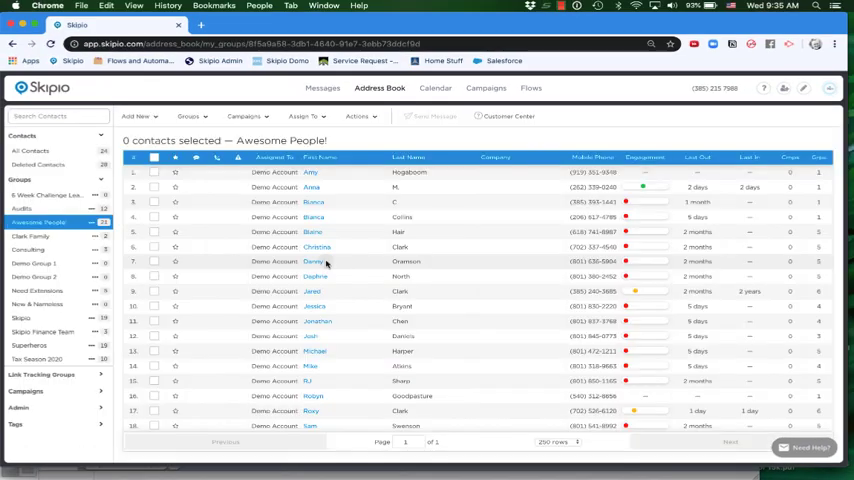